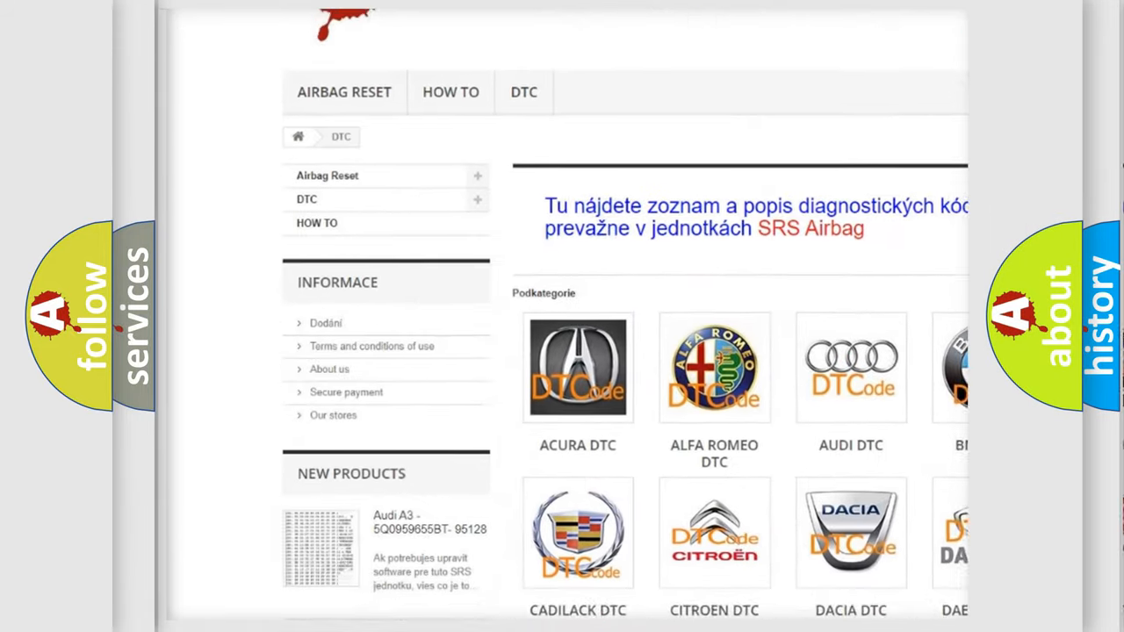
pyautogui.scroll(-3)
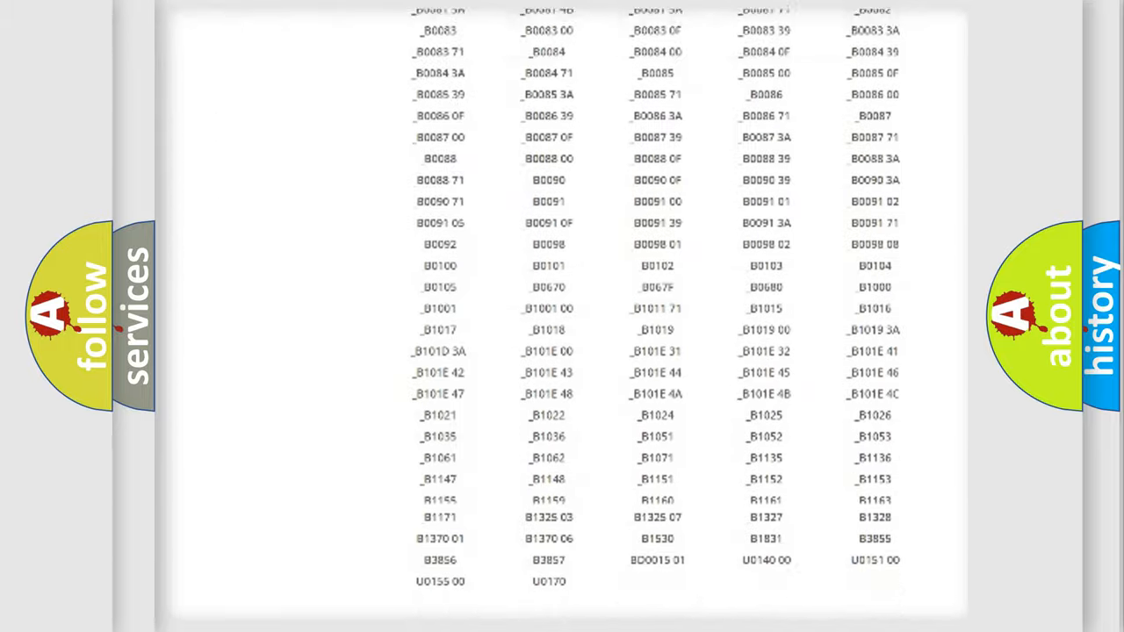
pyautogui.scroll(3)
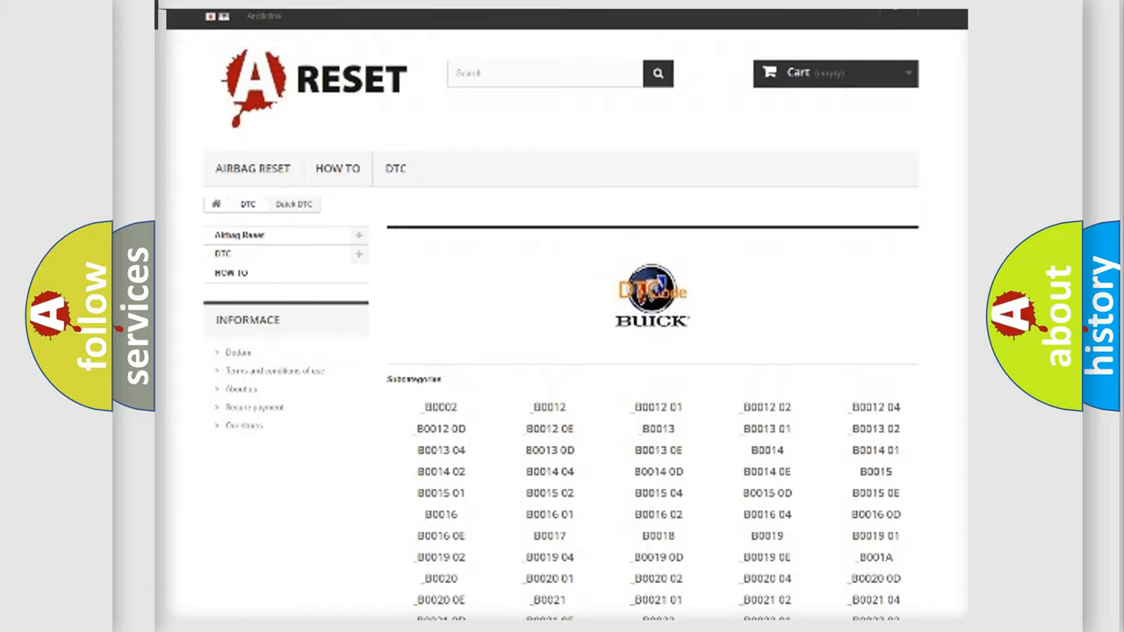